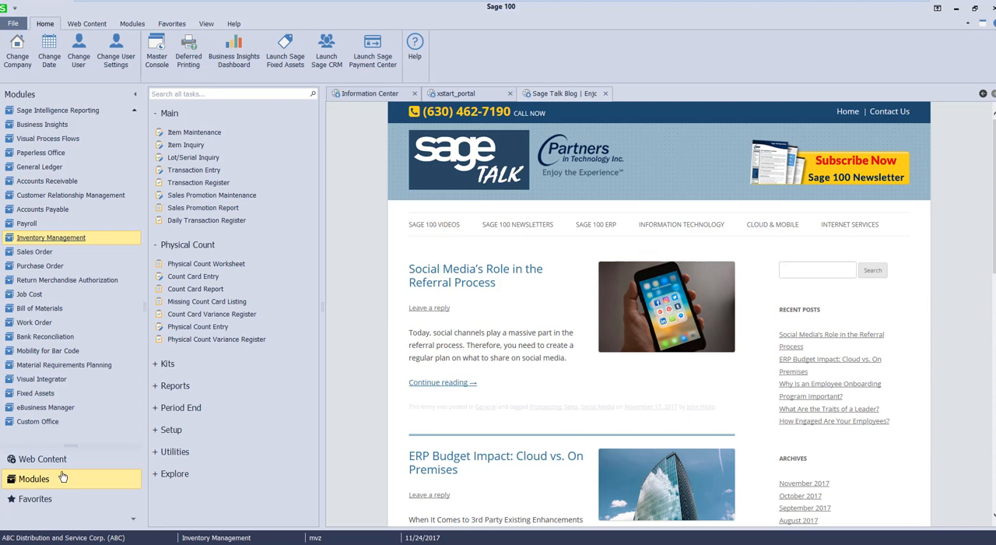
mouse_move(193, 130)
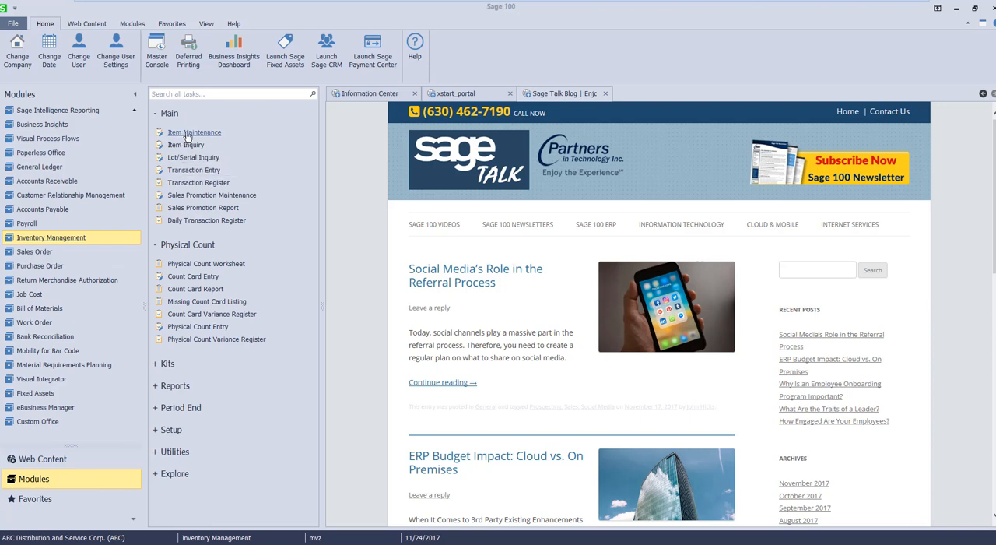
- Look up item 1001-HON-H252 in Item Maintenance, check its inventory cycle, then cancel without saving
click(193, 130)
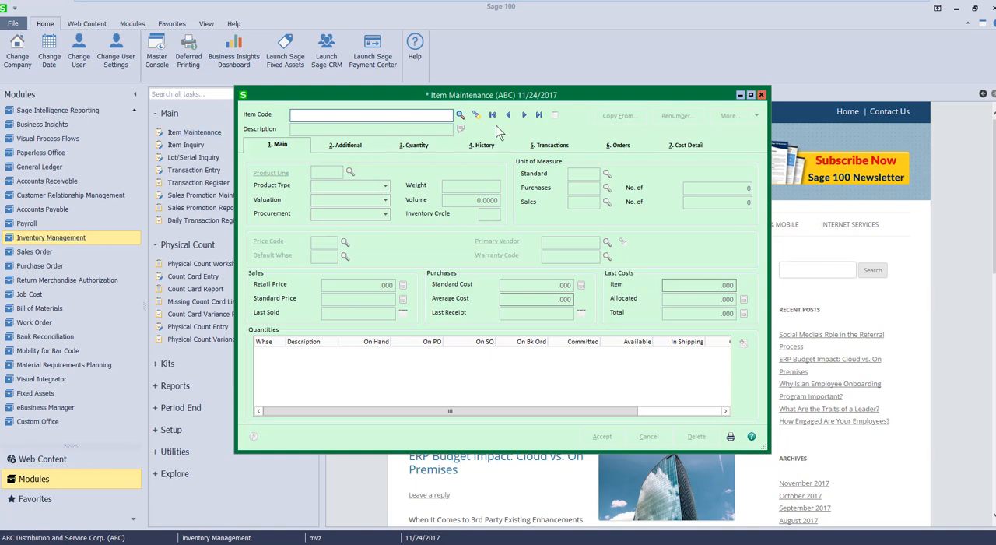
text(1001-HON-H252)
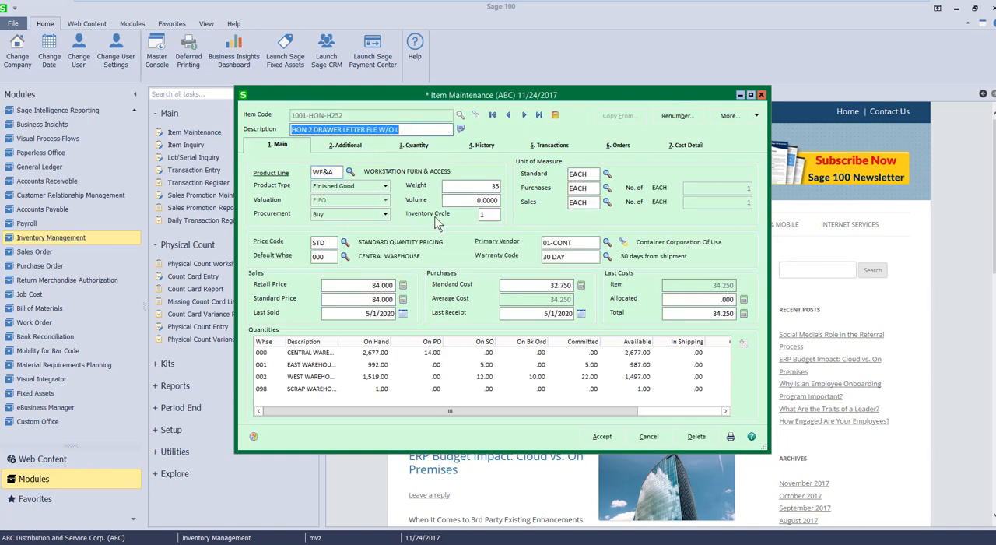
mouse_move(470, 225)
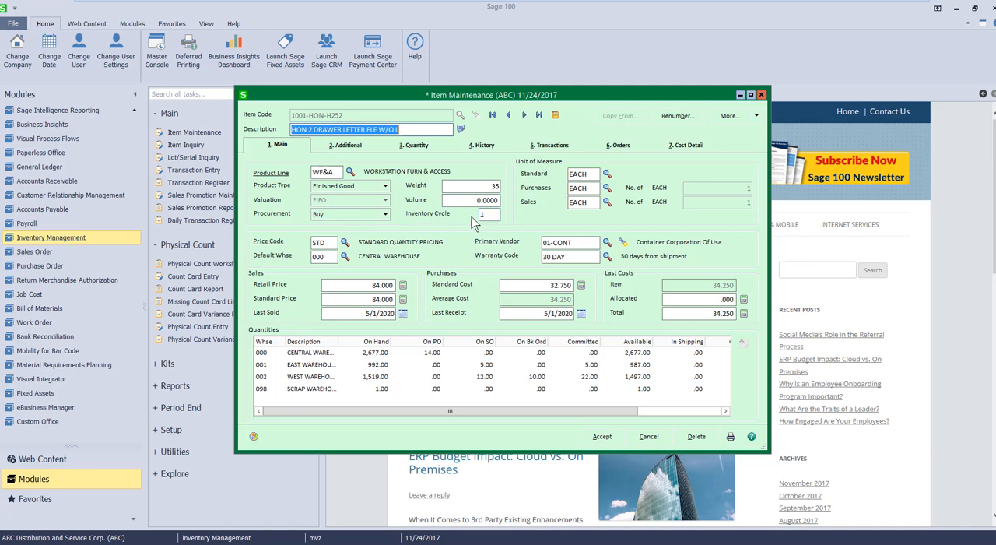
mouse_move(448, 232)
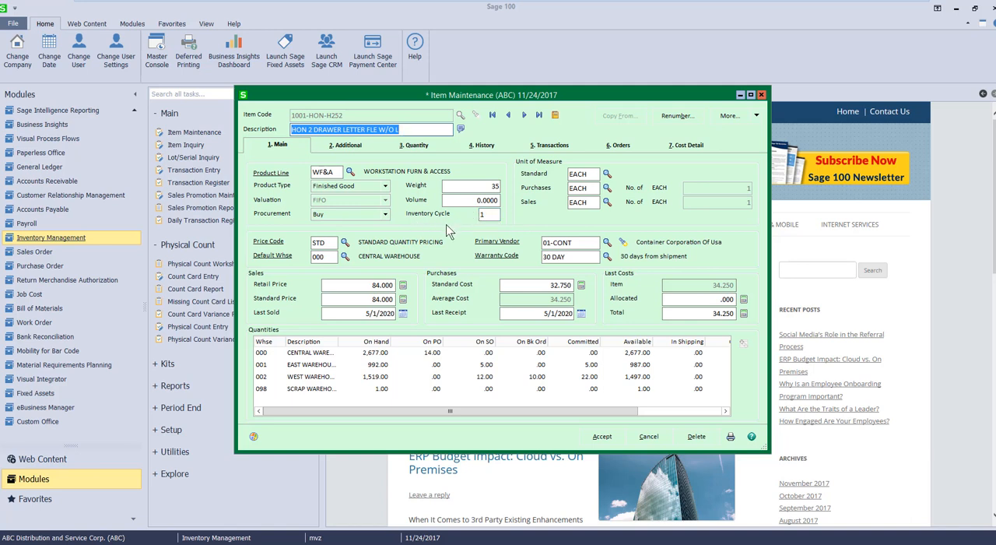
click(489, 215)
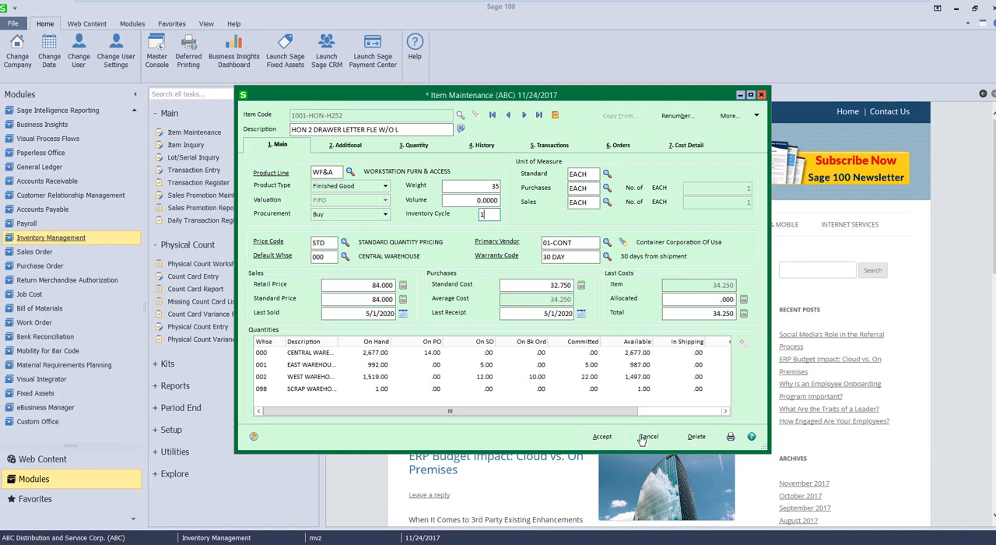
click(647, 436)
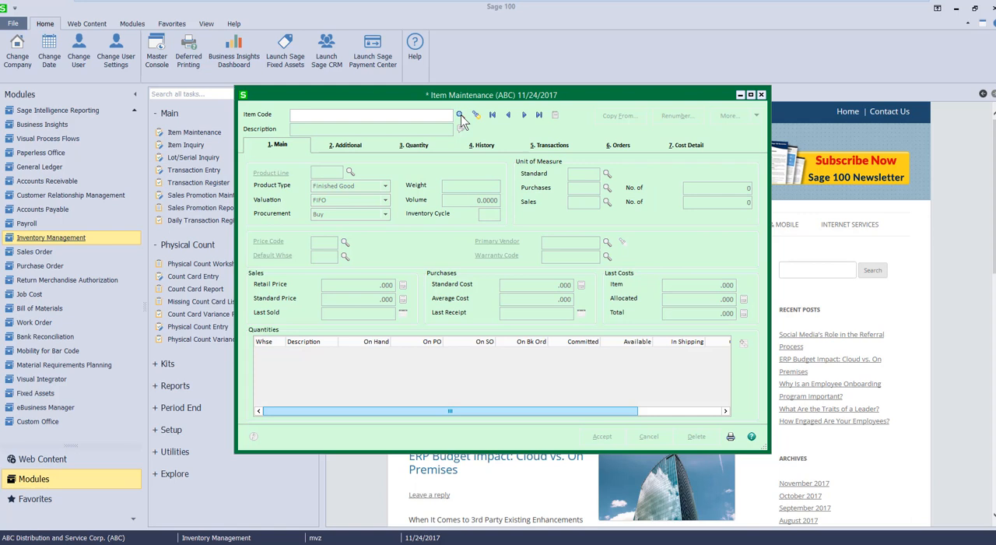
- Bring up the item lookup list to pick 1001-HON-H252 again
click(461, 115)
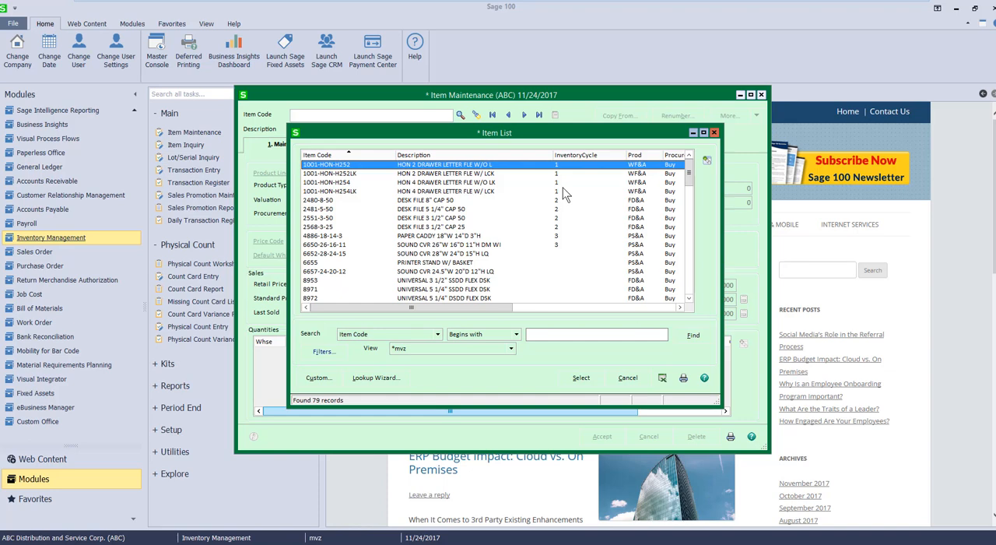
mouse_move(667, 159)
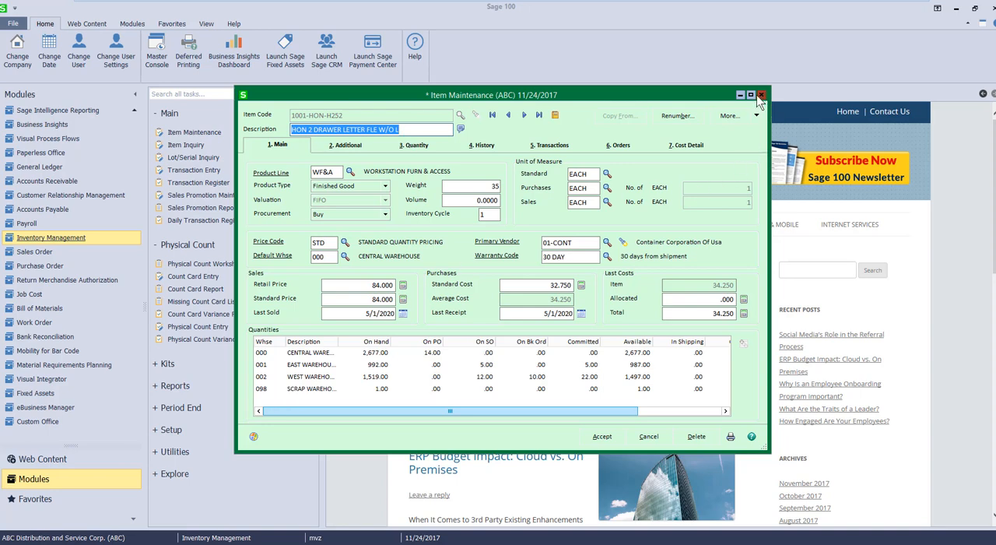
- In Physical Count Worksheet, enable Double Space and default Quantity Counted to Quantity on Hand
click(760, 95)
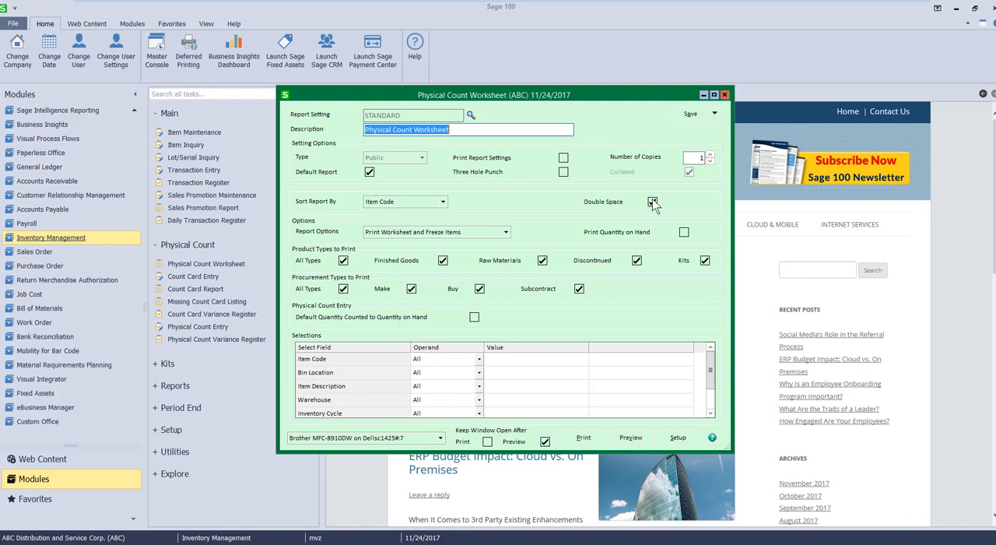
click(652, 202)
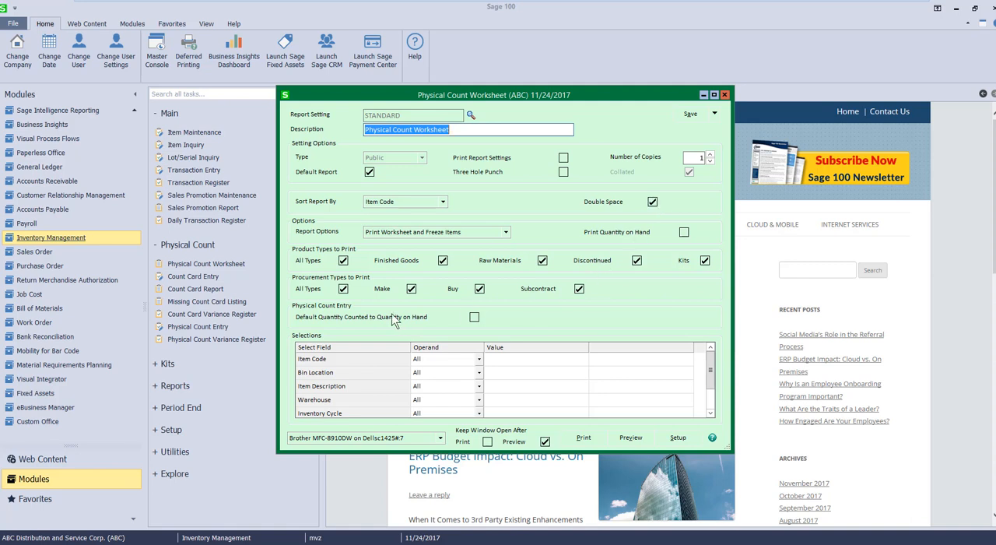
mouse_move(319, 330)
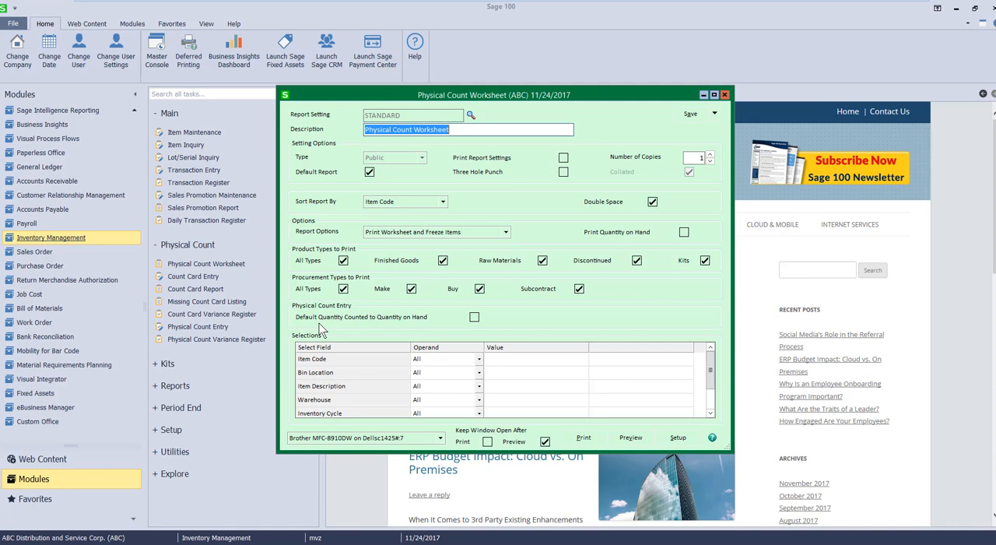
click(473, 317)
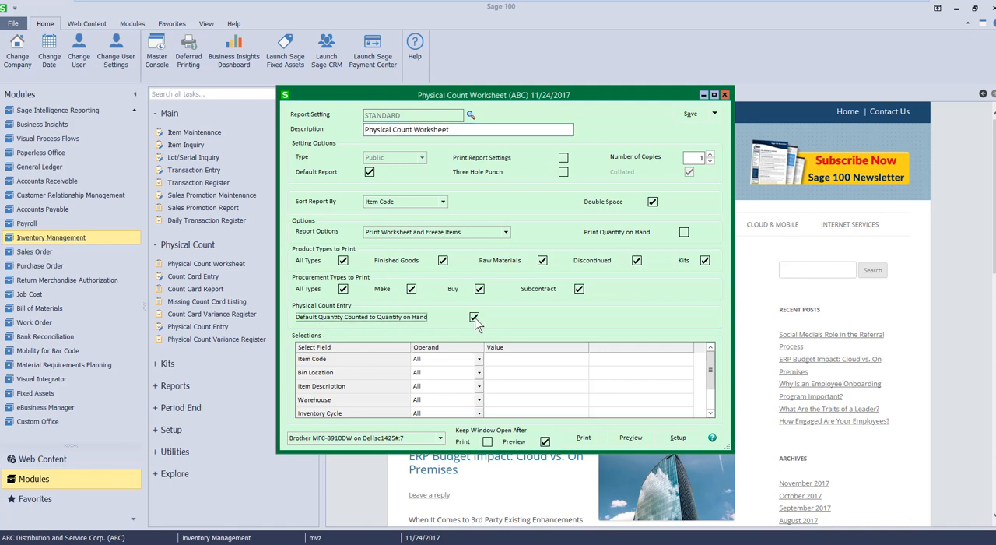
mouse_move(604, 246)
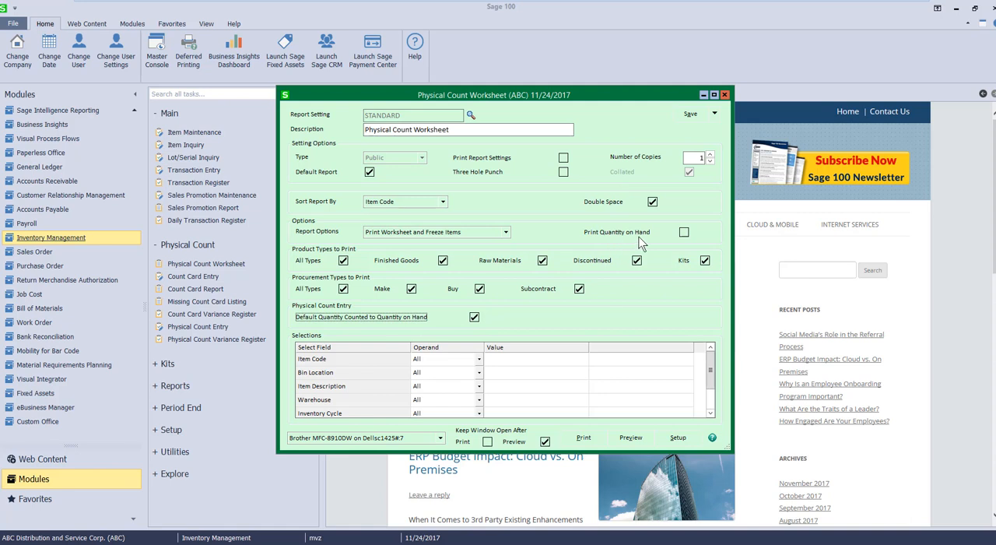
click(685, 232)
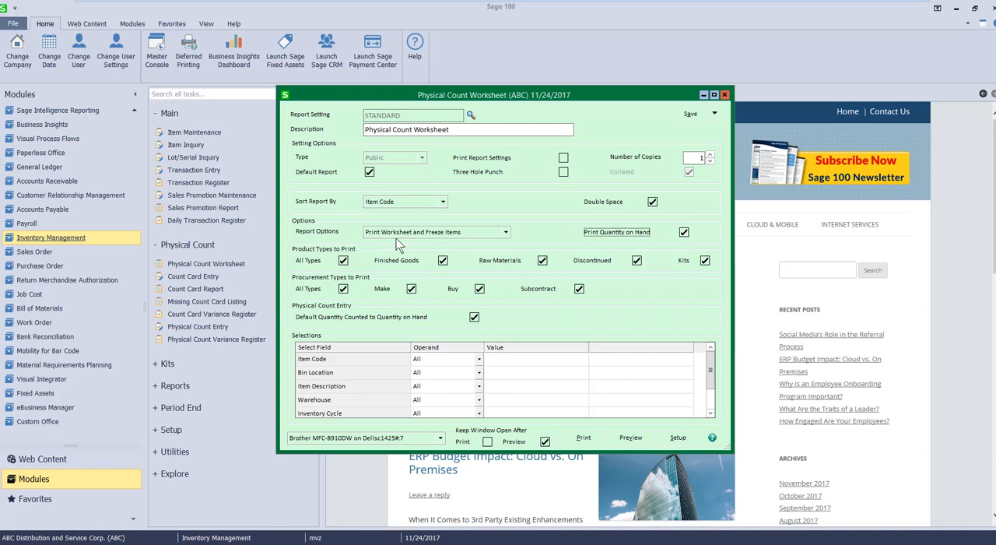
click(504, 232)
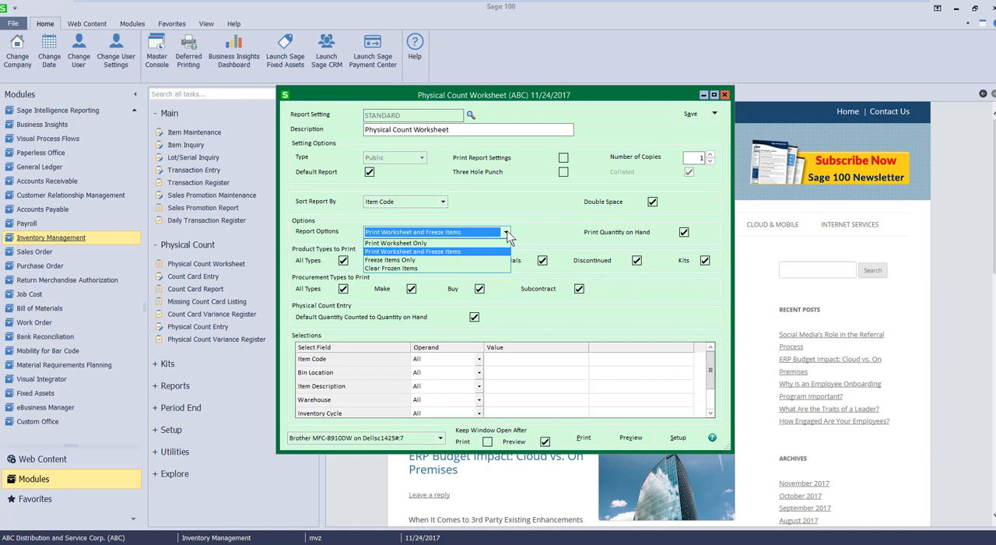
- Keep Print Worksheet and Freeze Items for inventory cycle 1 and preview the worksheet
click(433, 250)
text(1)
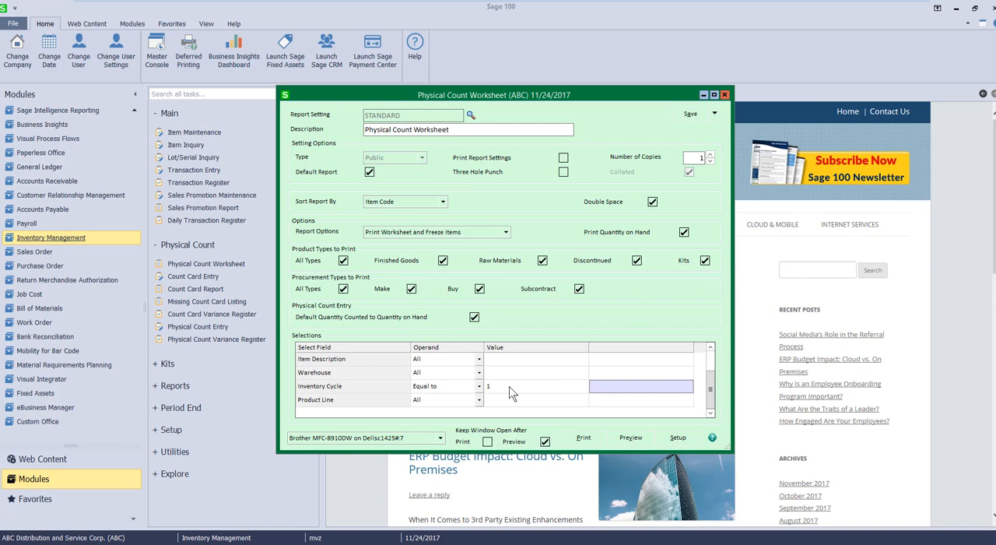
mouse_move(621, 436)
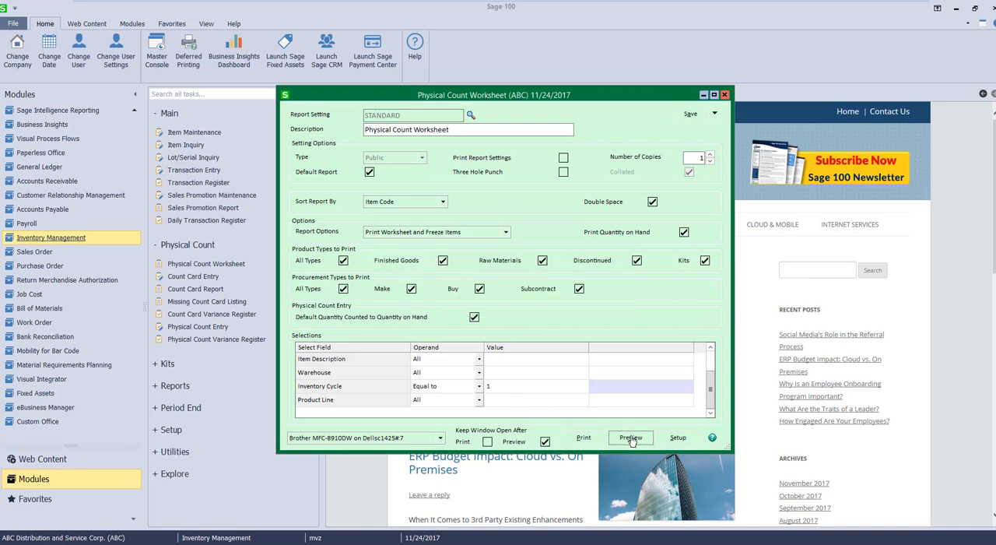
click(631, 436)
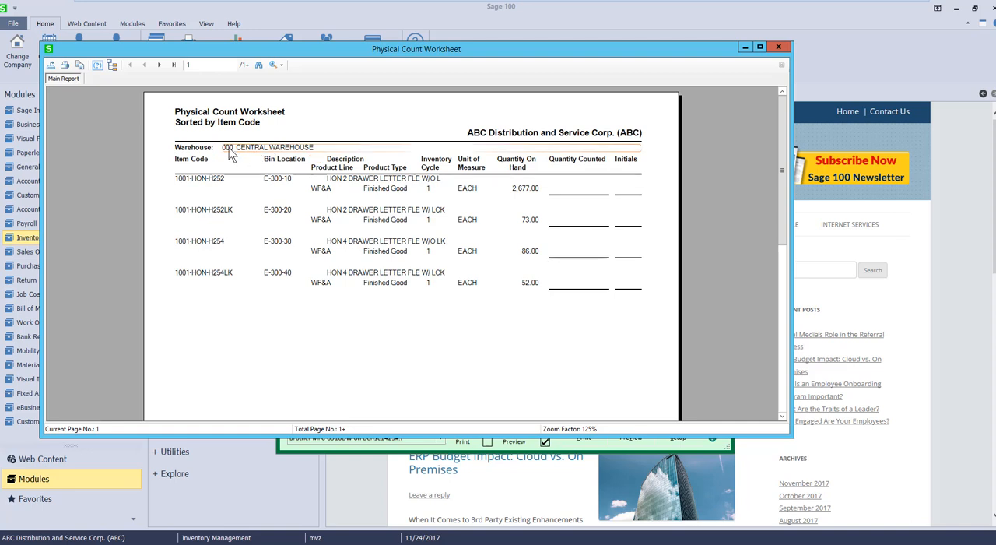
click(159, 66)
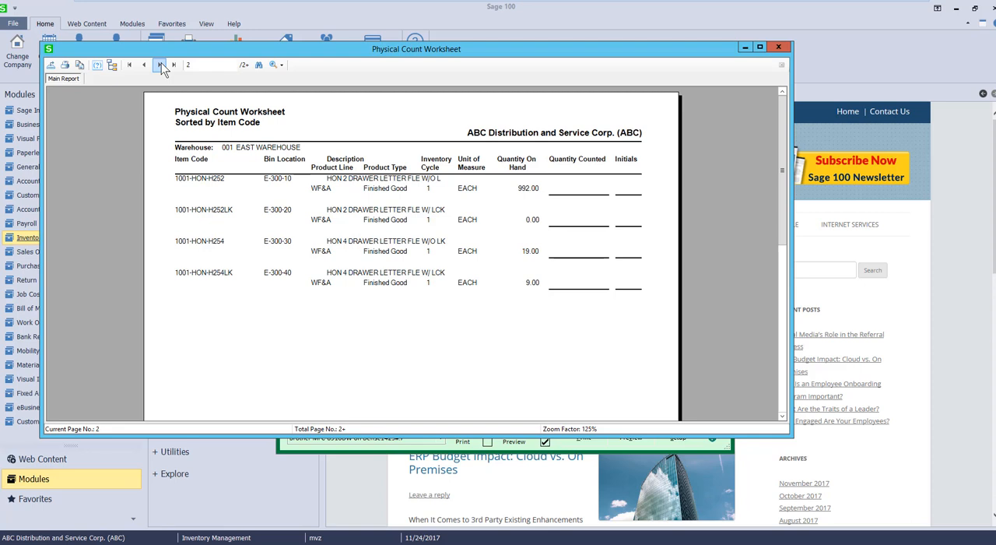
mouse_move(164, 66)
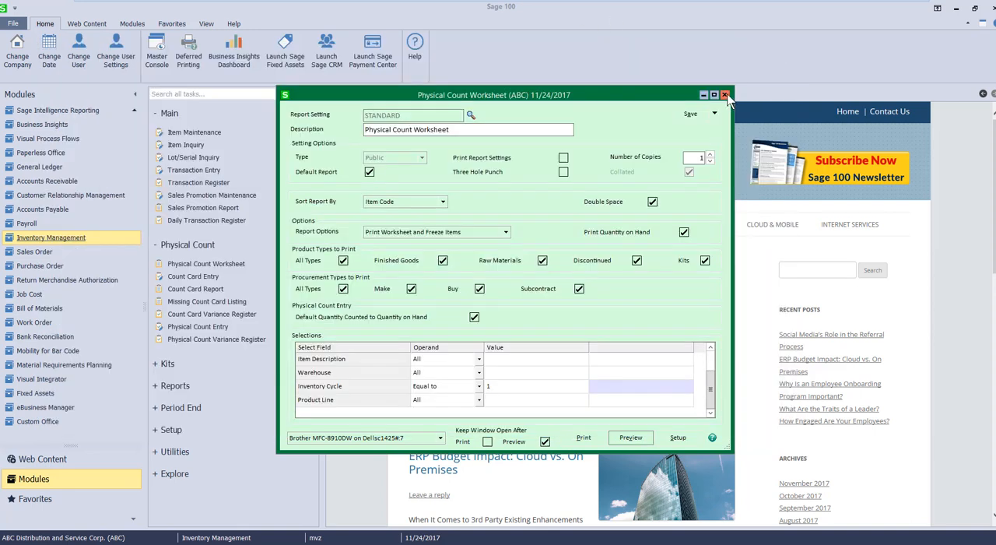
- Start Physical Count Entry for Central Warehouse 000 and show its item lines for counting
click(726, 94)
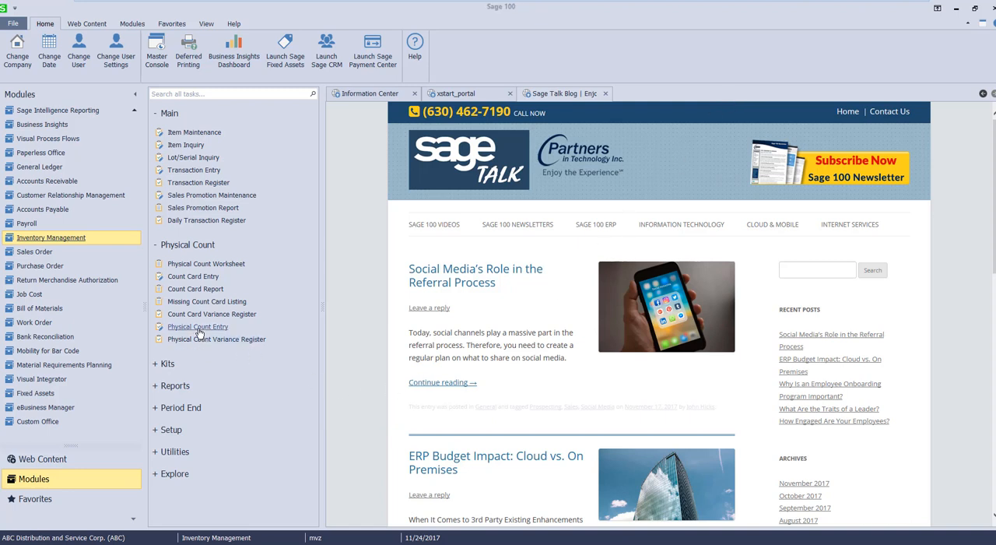
click(196, 327)
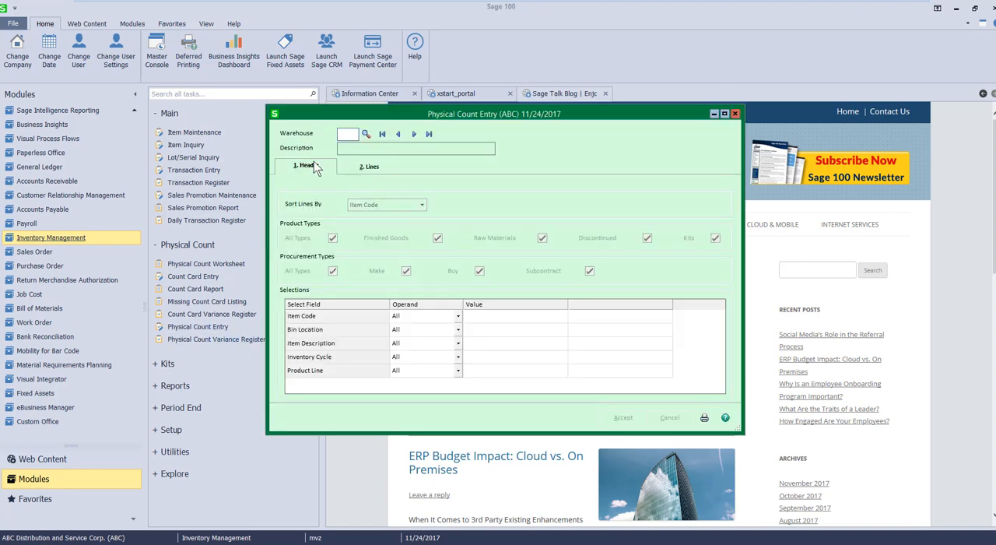
click(366, 133)
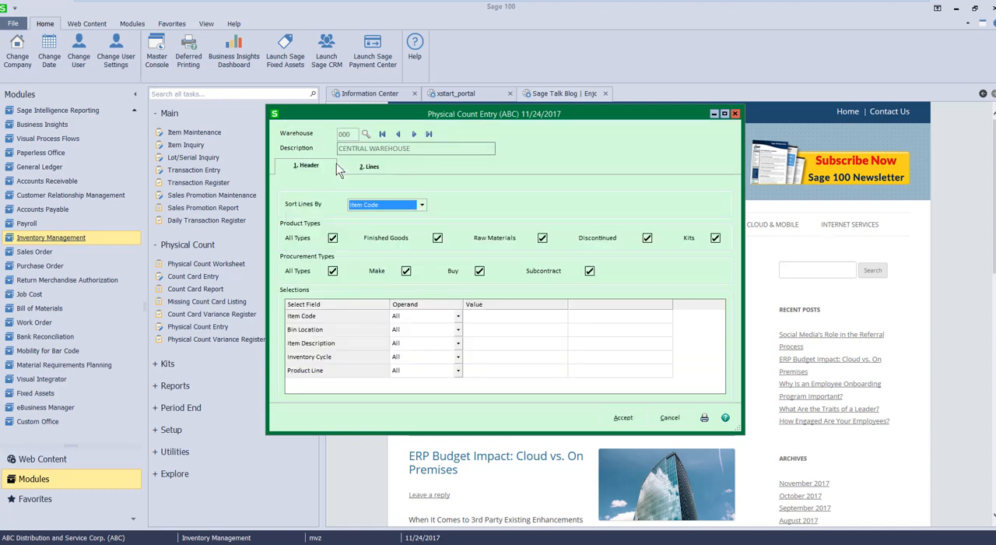
click(369, 165)
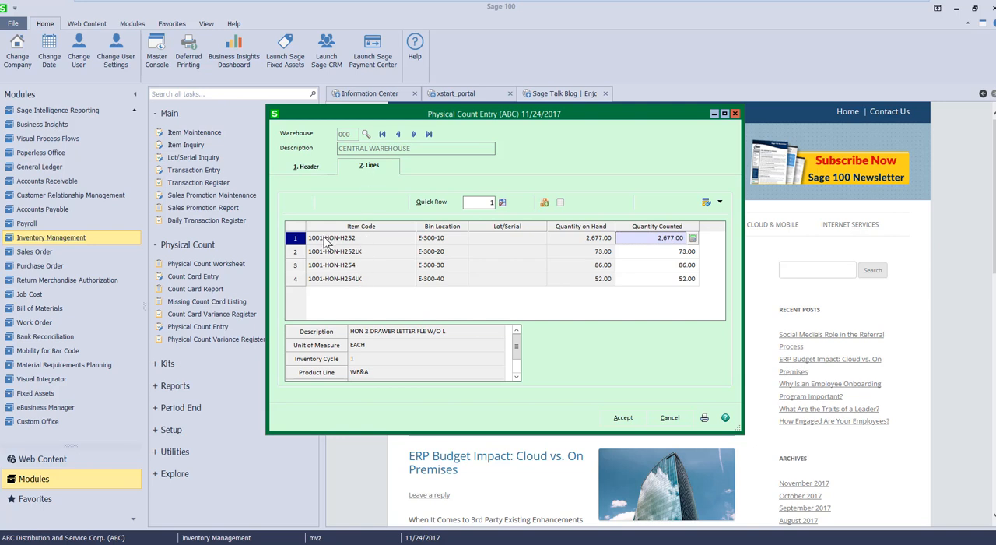
mouse_move(595, 236)
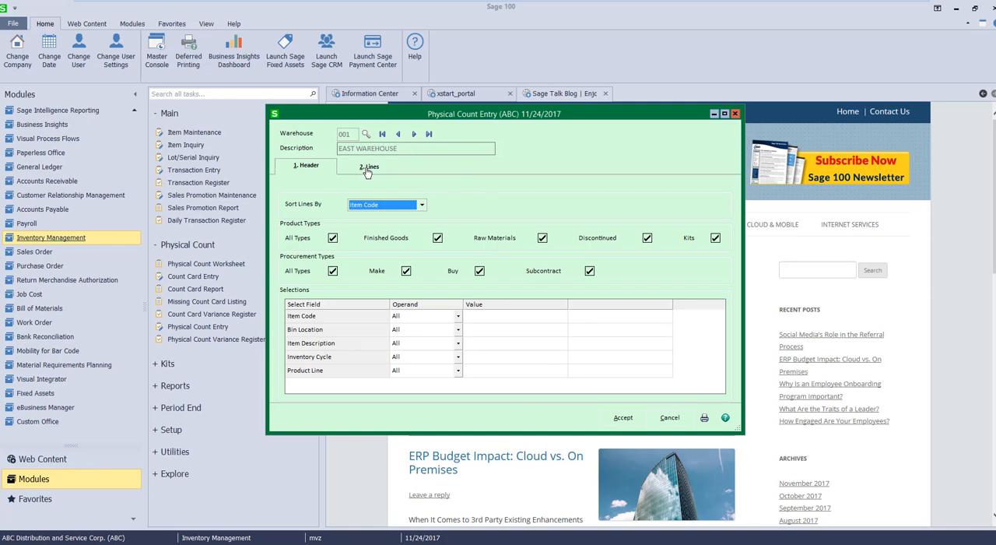
- Enter counted quantities for the East, West and Scrap warehouses and accept all counts
click(368, 165)
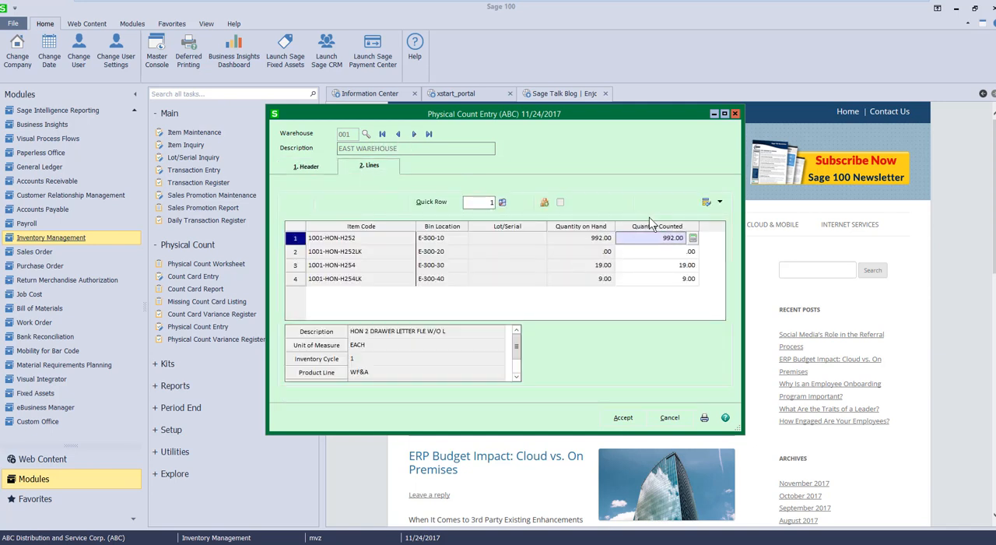
click(654, 251)
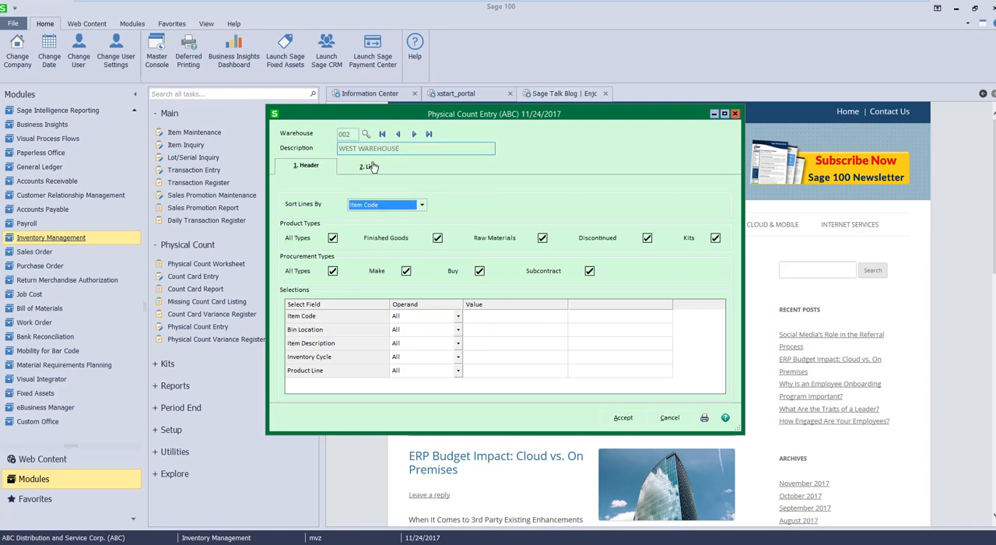
click(370, 165)
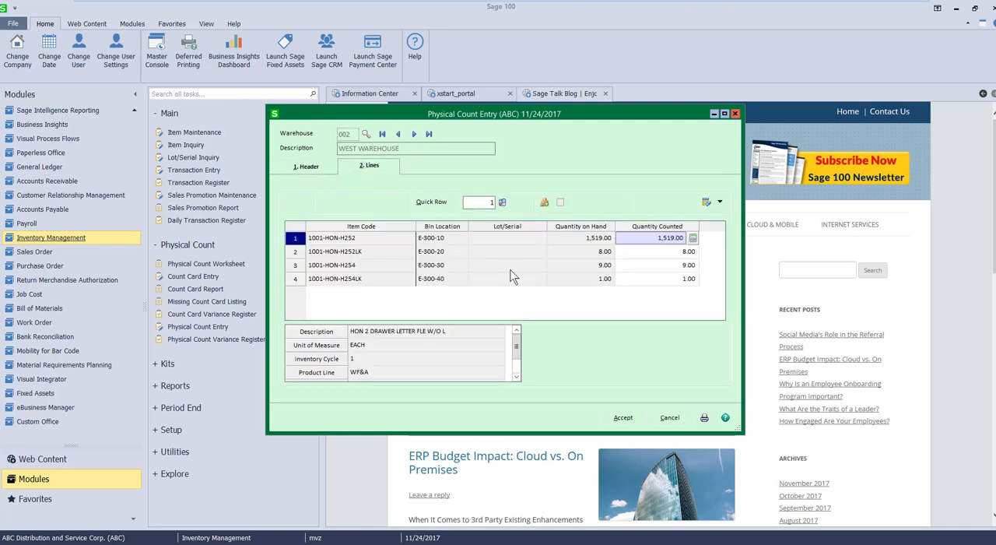
mouse_move(411, 145)
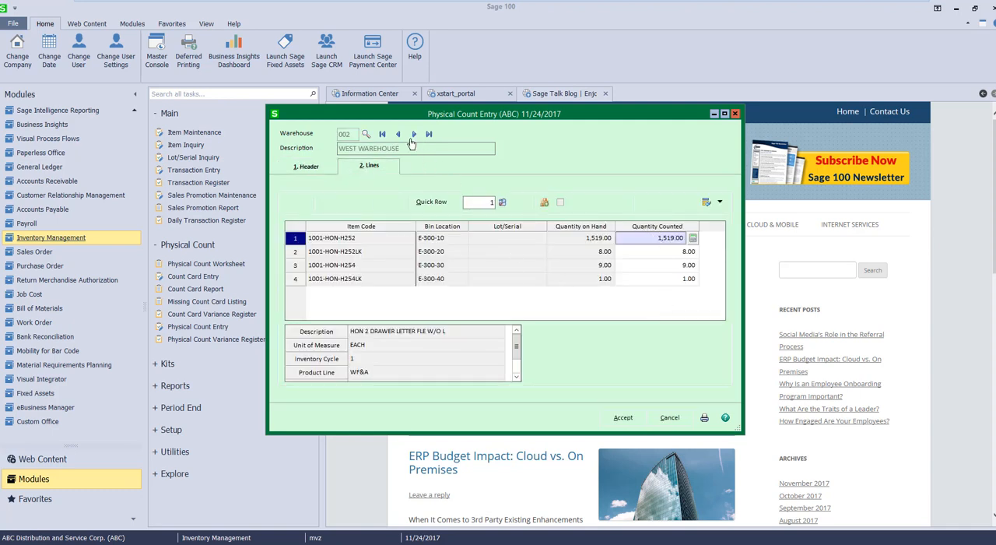
click(414, 134)
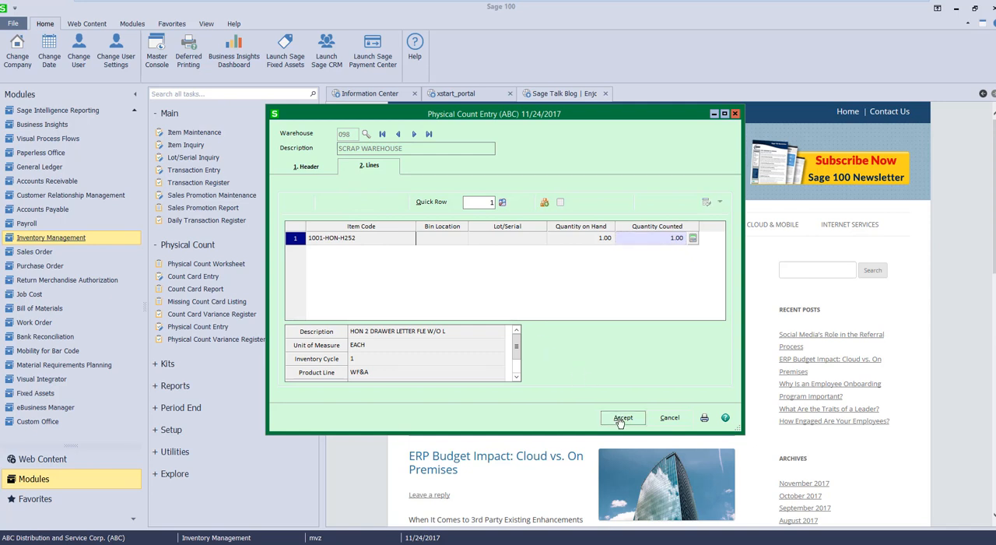
click(622, 417)
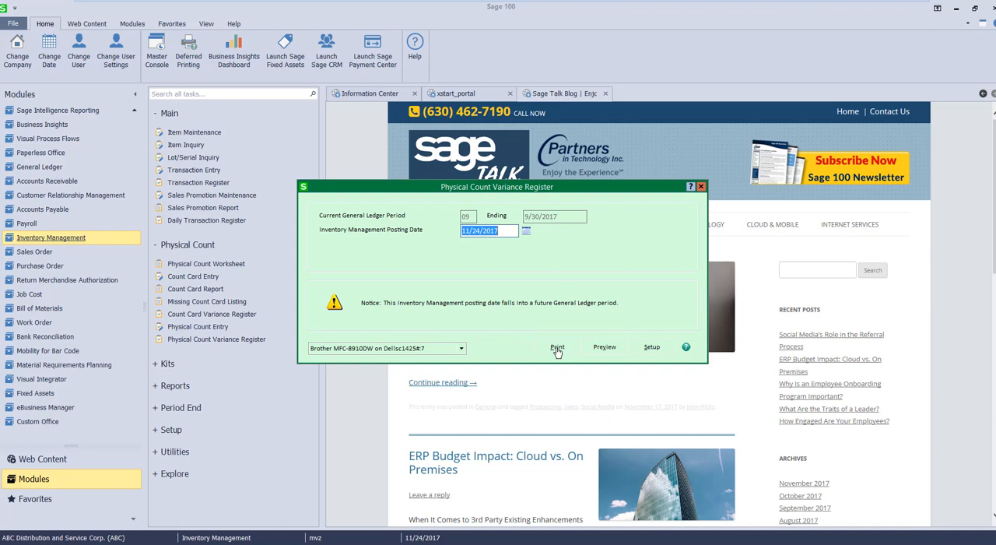
- Print the Physical Count Variance Register for all items with default selections to PDF
click(557, 347)
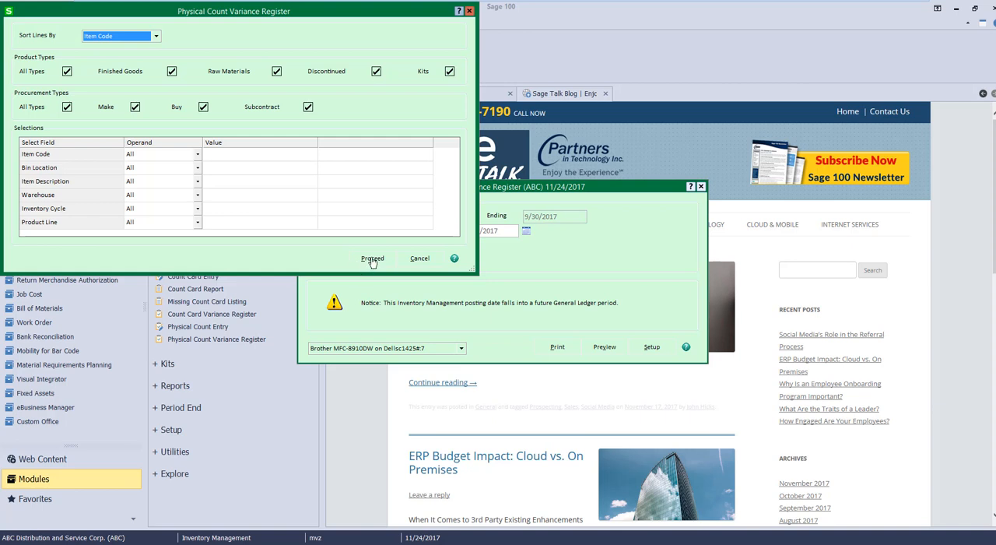
click(372, 259)
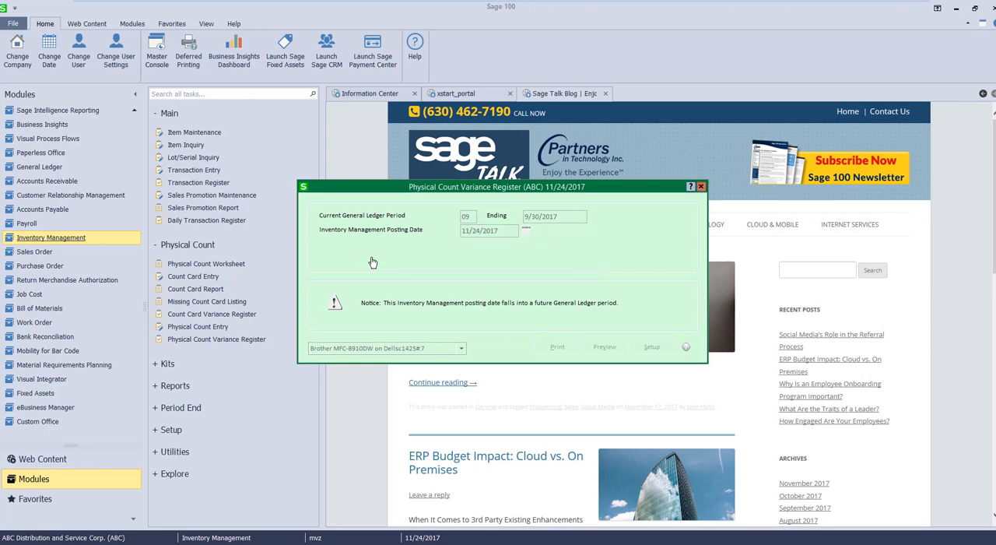
click(604, 346)
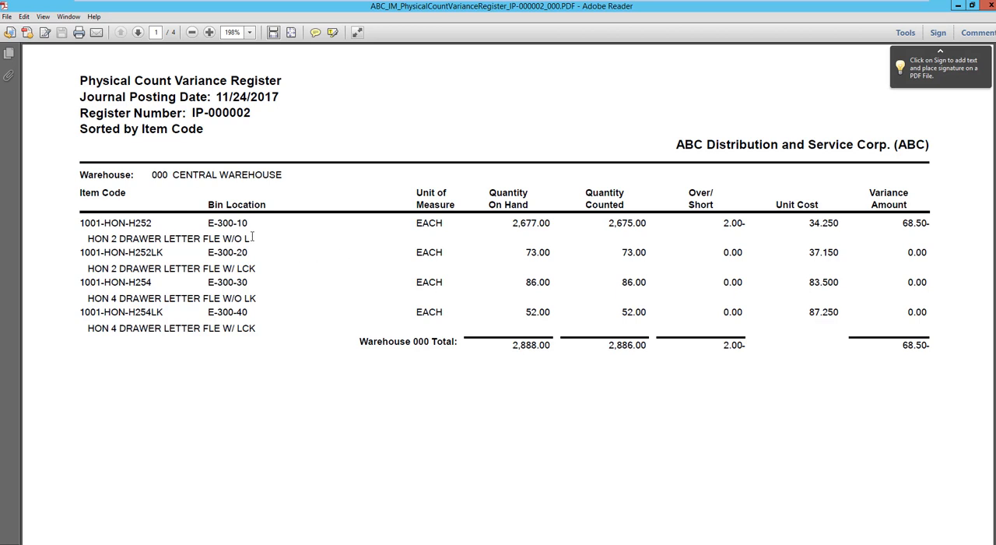
mouse_move(712, 227)
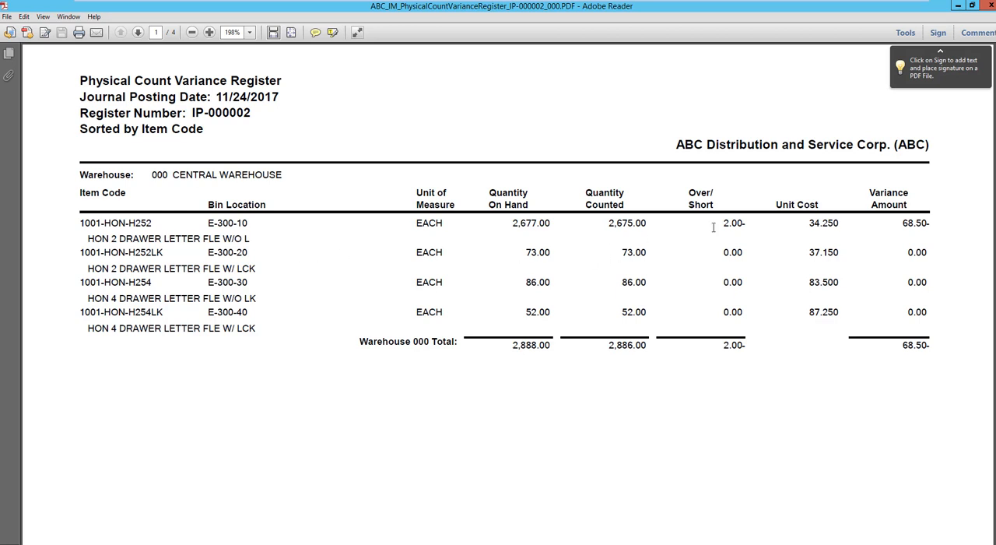
- Review the Central Warehouse variance and the East Warehouse 37.15 variance across the register pages
double_click(731, 224)
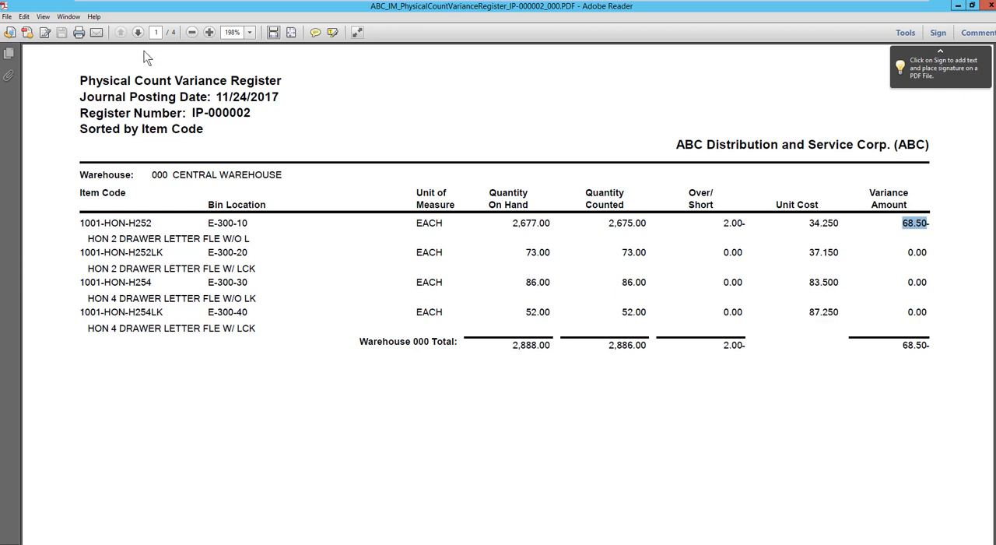
click(137, 32)
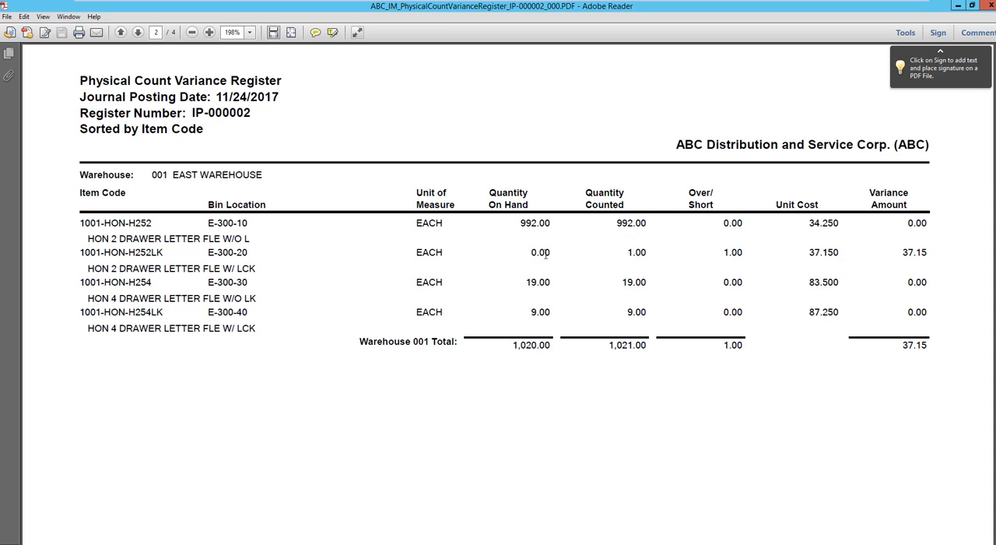
double_click(909, 252)
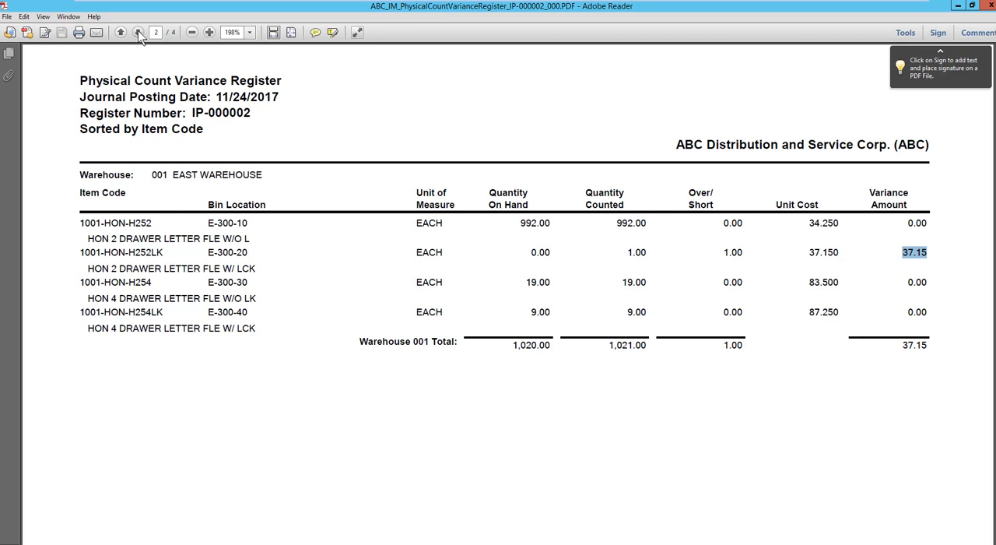
click(139, 31)
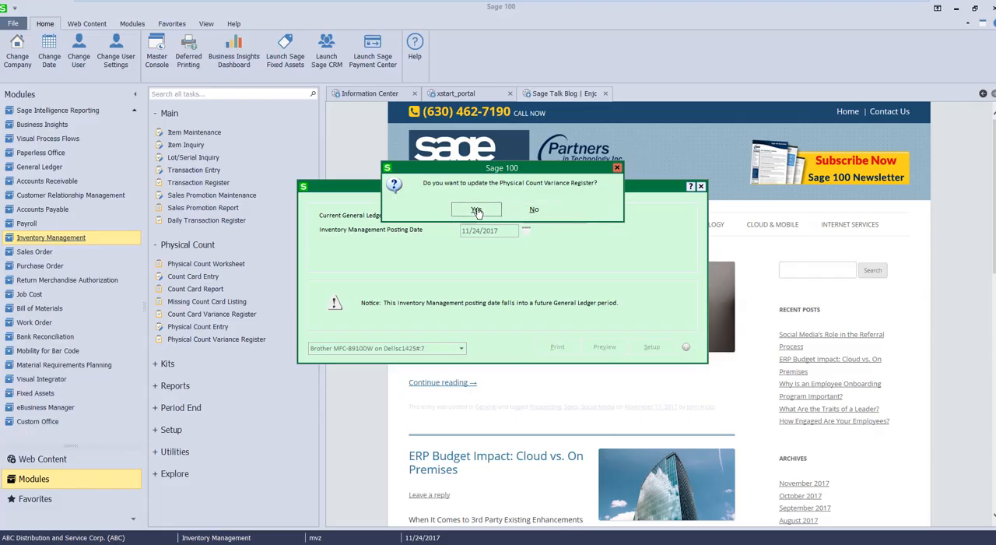
- Confirm updating the variance register and print the Daily Transaction Register
click(476, 209)
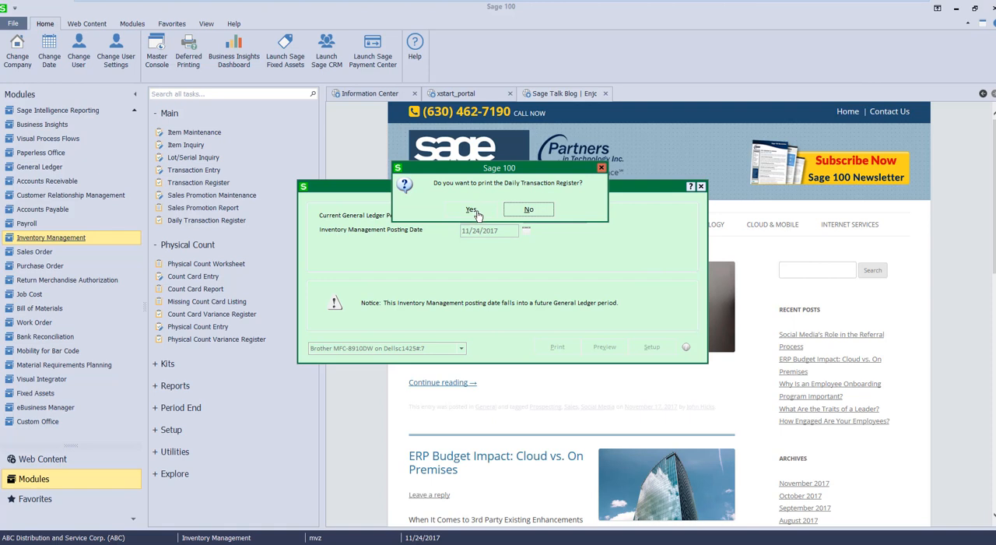
click(470, 210)
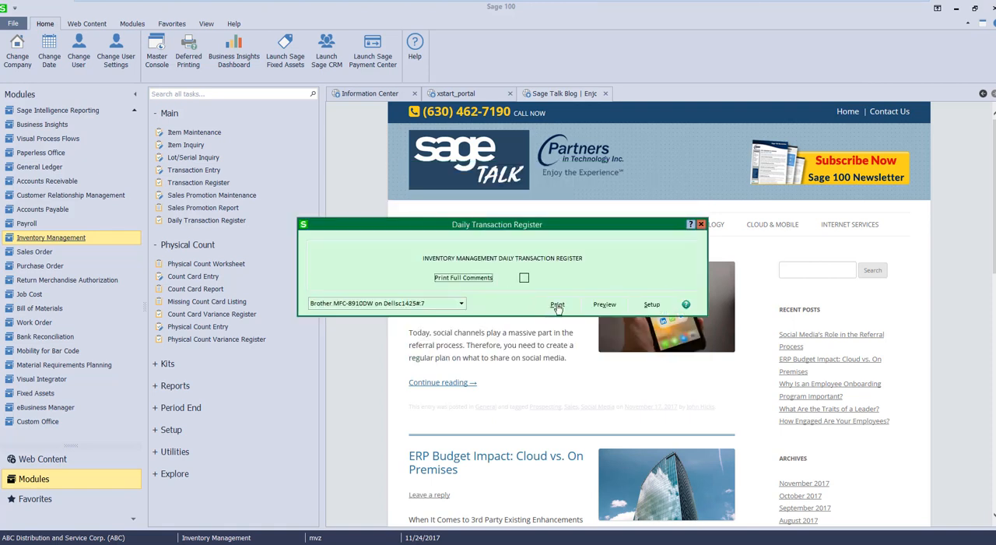
click(557, 303)
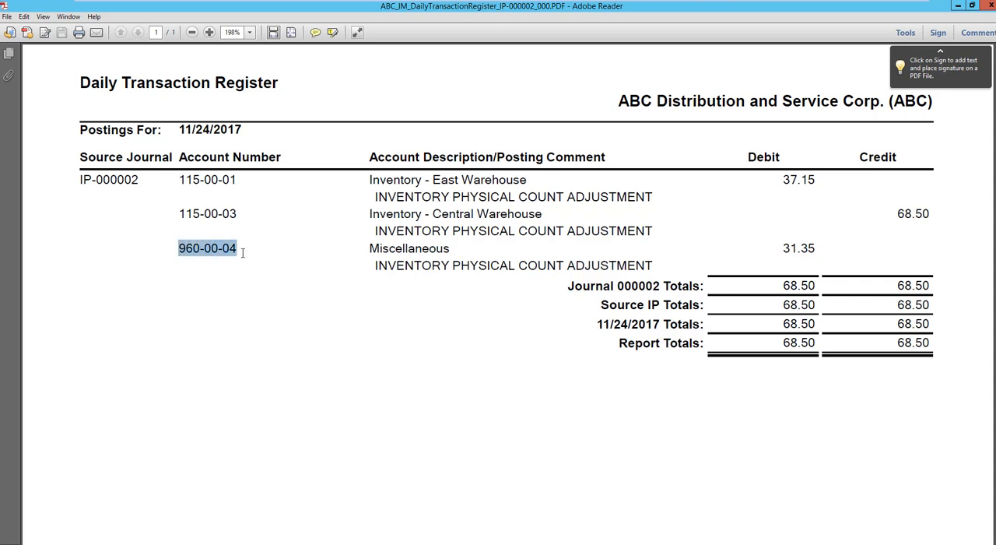
mouse_move(817, 19)
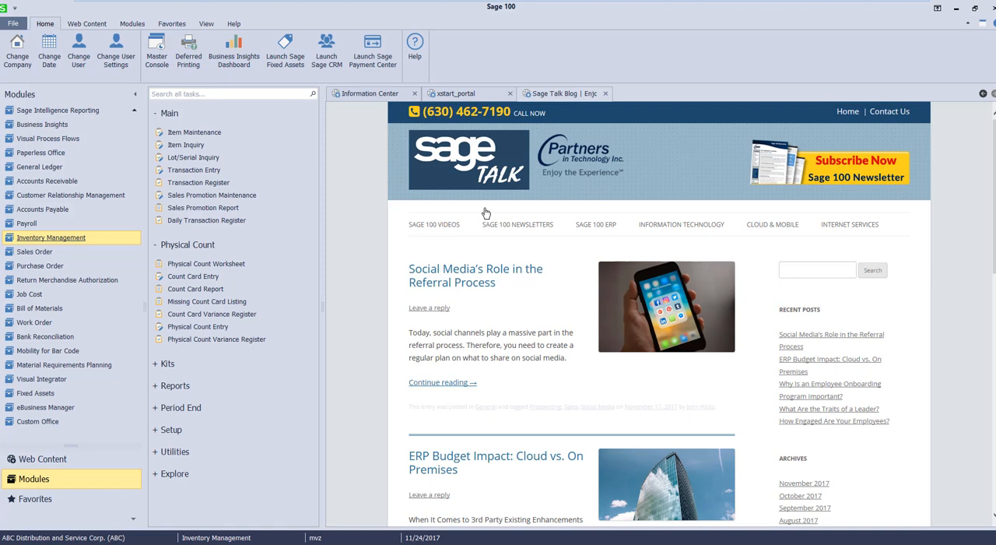
mouse_move(206, 263)
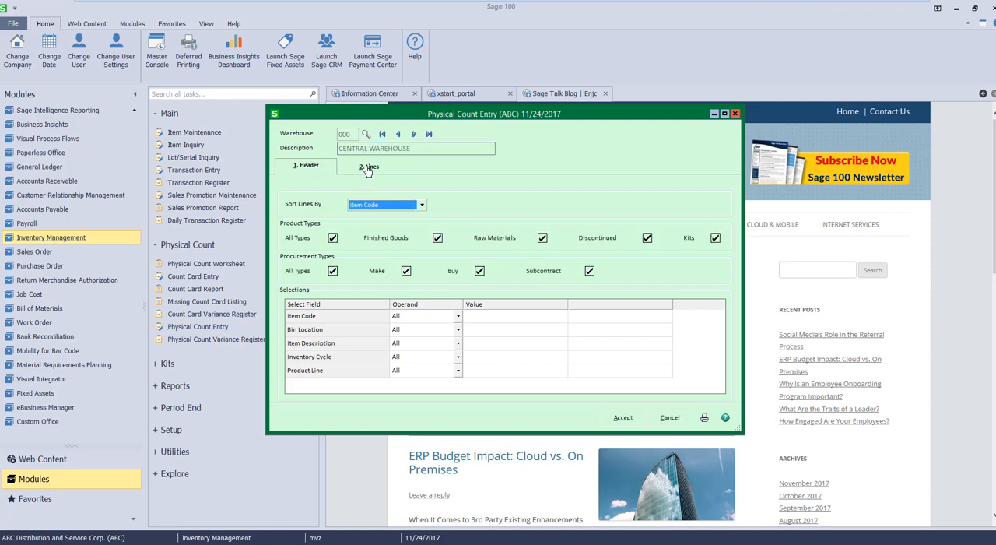
click(368, 165)
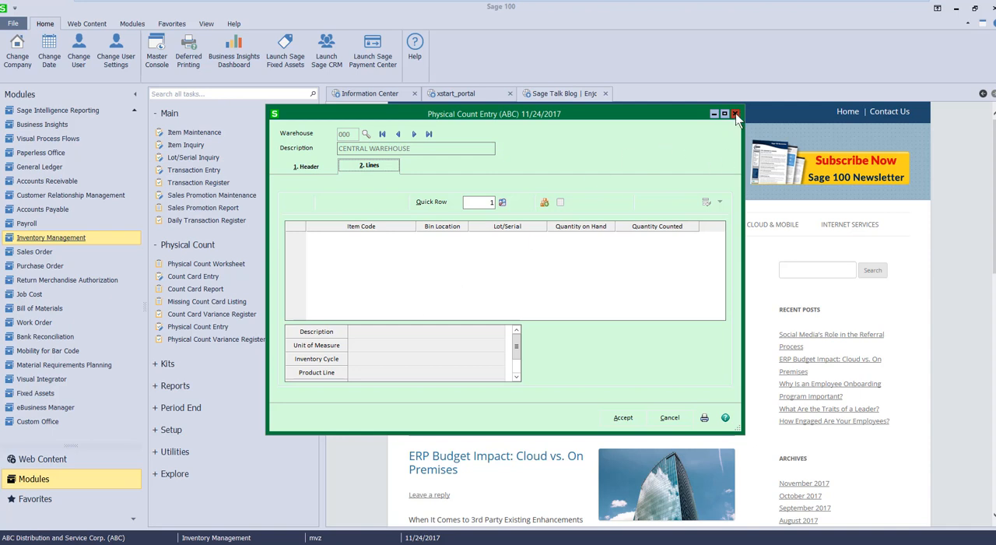
click(735, 114)
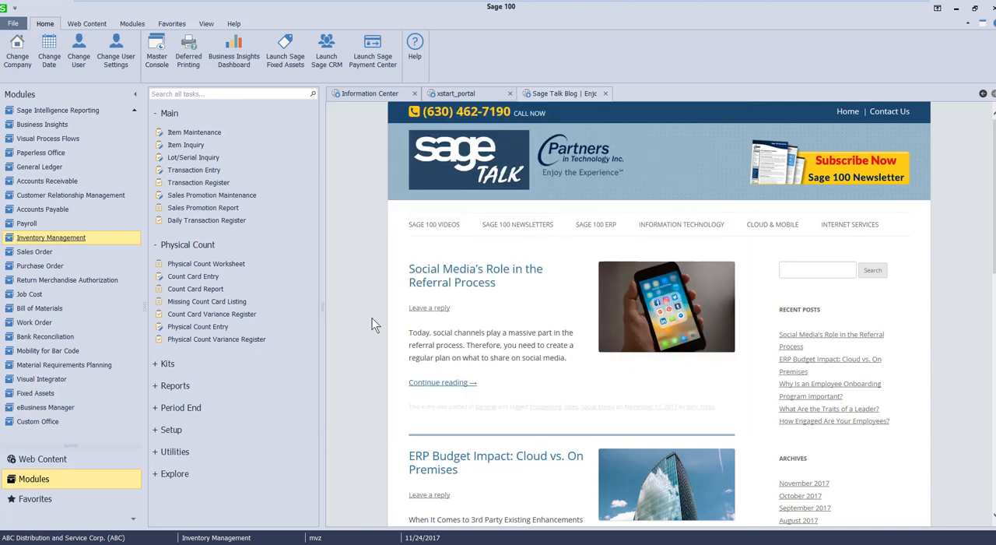